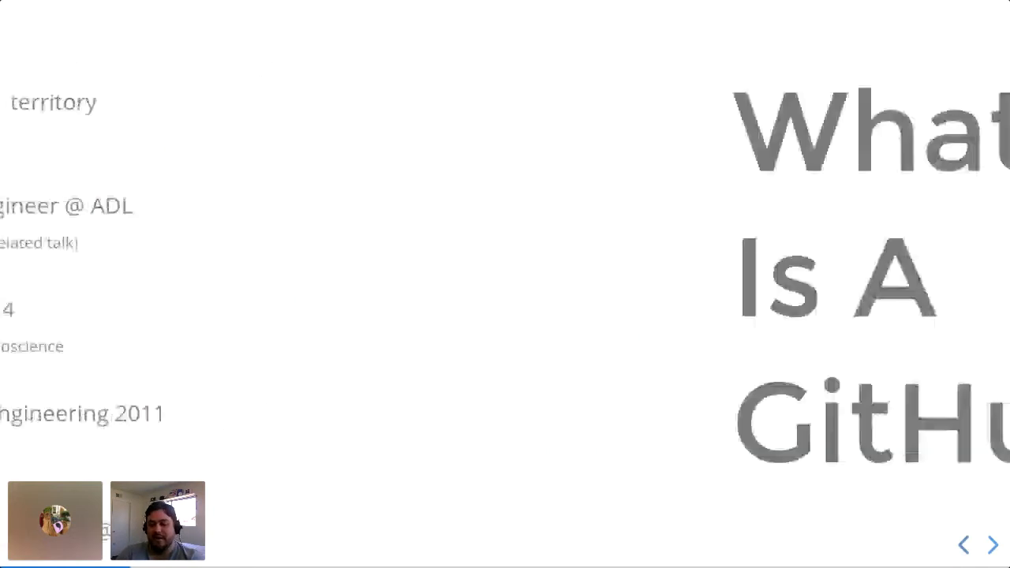
# Advance past the speaker bio to the 'What Is A GitHub Action?' slide
pyautogui.click(991, 544)
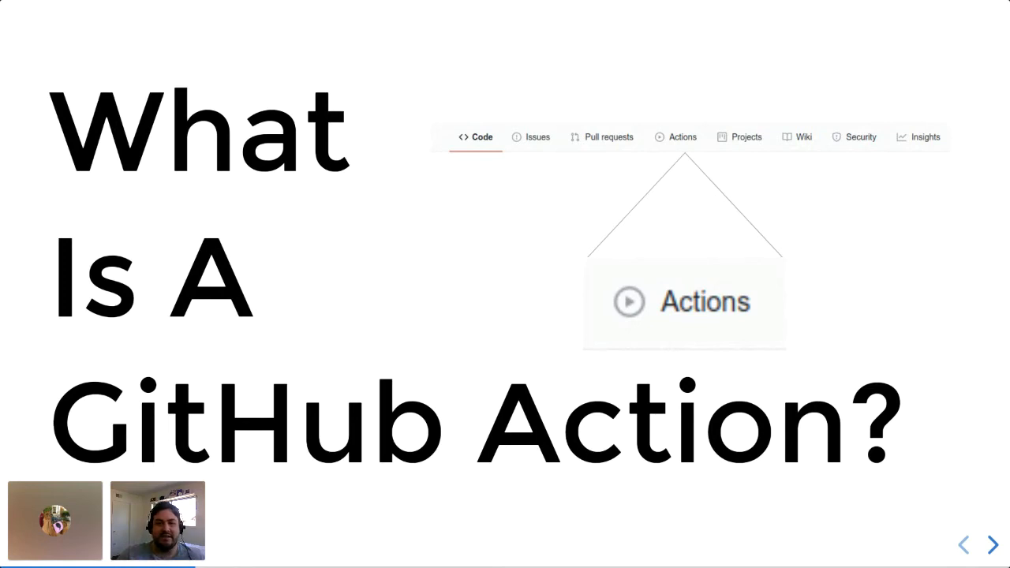
# Advance to the 'Parts Of A Workflow' title slide
pyautogui.click(992, 545)
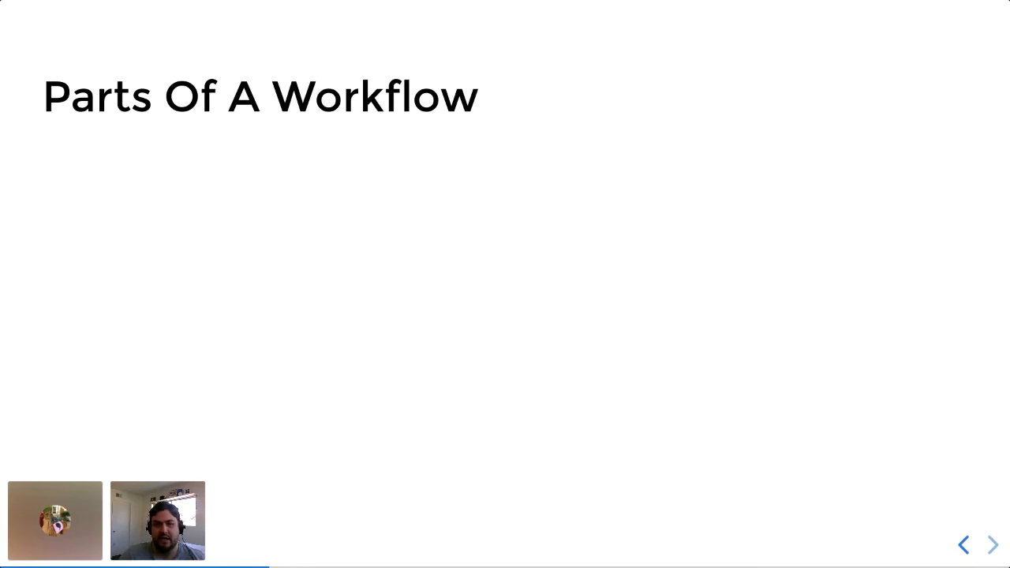
# Reveal the events-to-runners list and sample workflow file, then advance past the Steps fragment
pyautogui.click(992, 545)
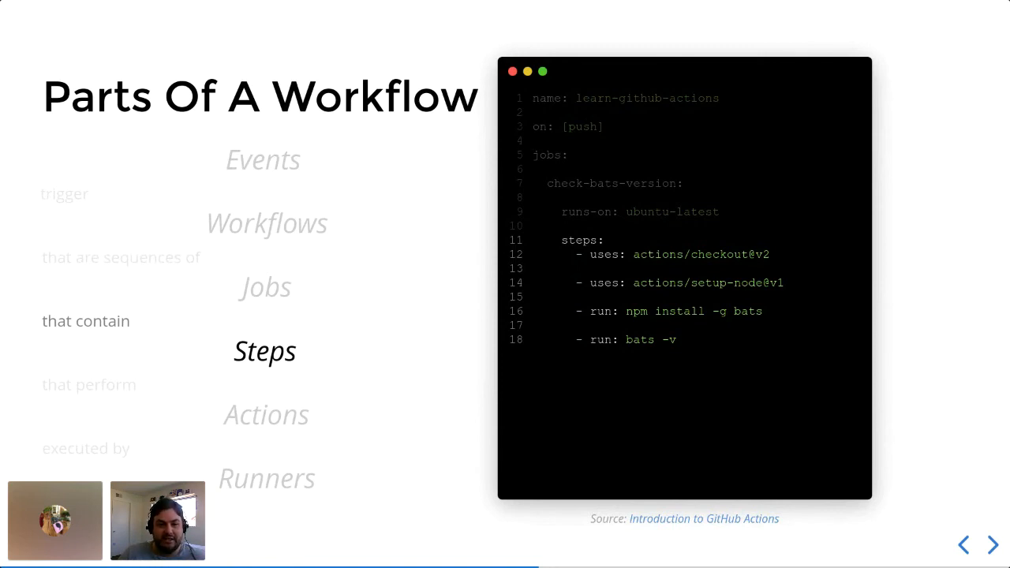
pyautogui.click(993, 545)
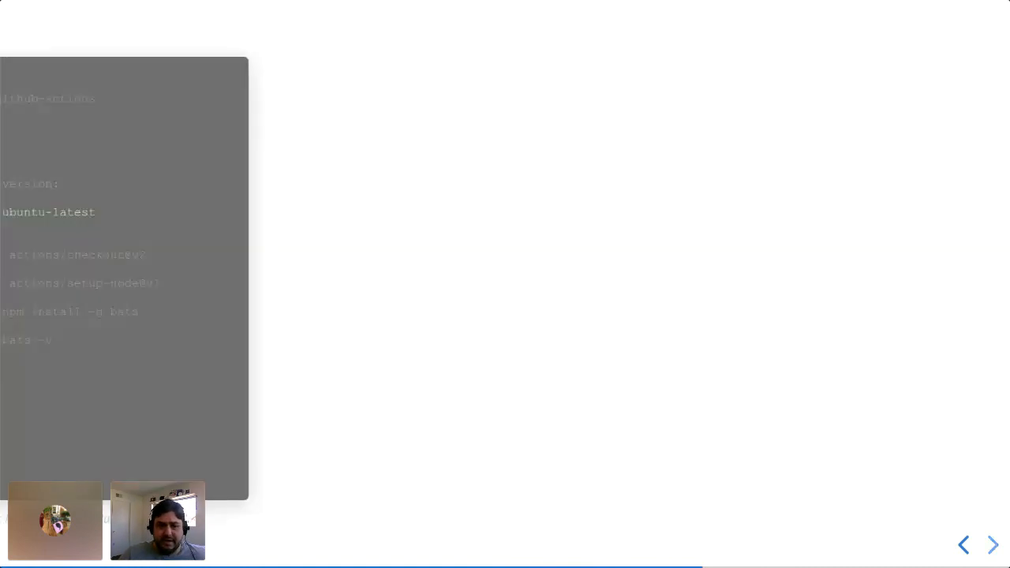
# Advance to the 'What Actions Are There?' slide listing checkout and artifact actions
pyautogui.click(992, 544)
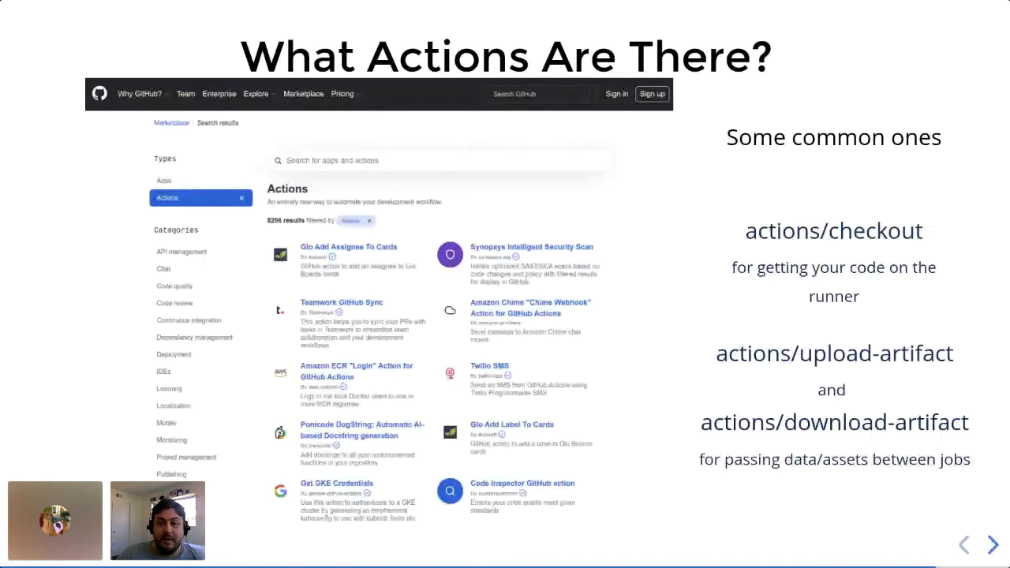
# Advance through the Python Testing example to the 'Where To Look Next' Learning Labs slide
pyautogui.click(992, 545)
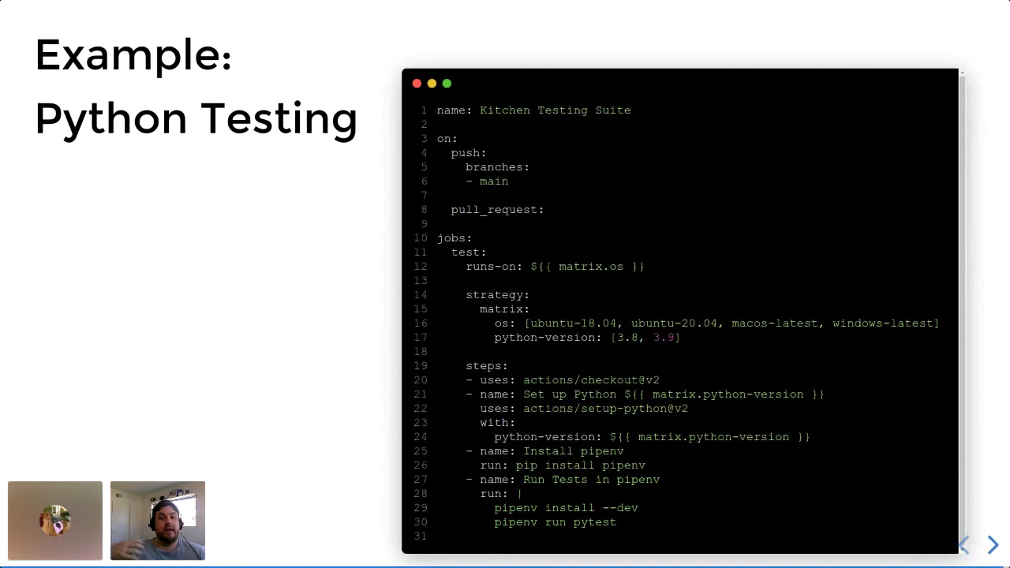
pyautogui.click(992, 545)
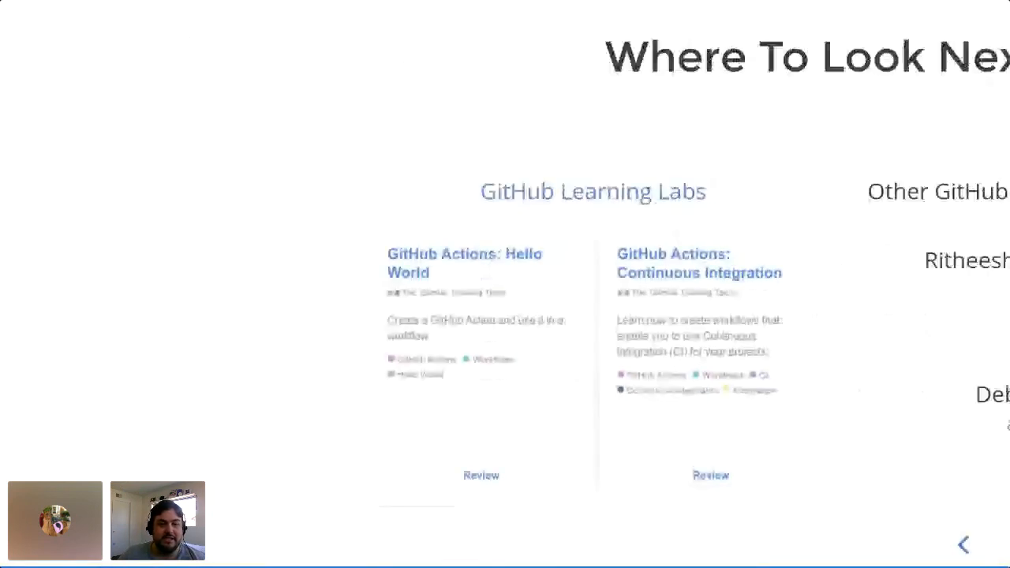